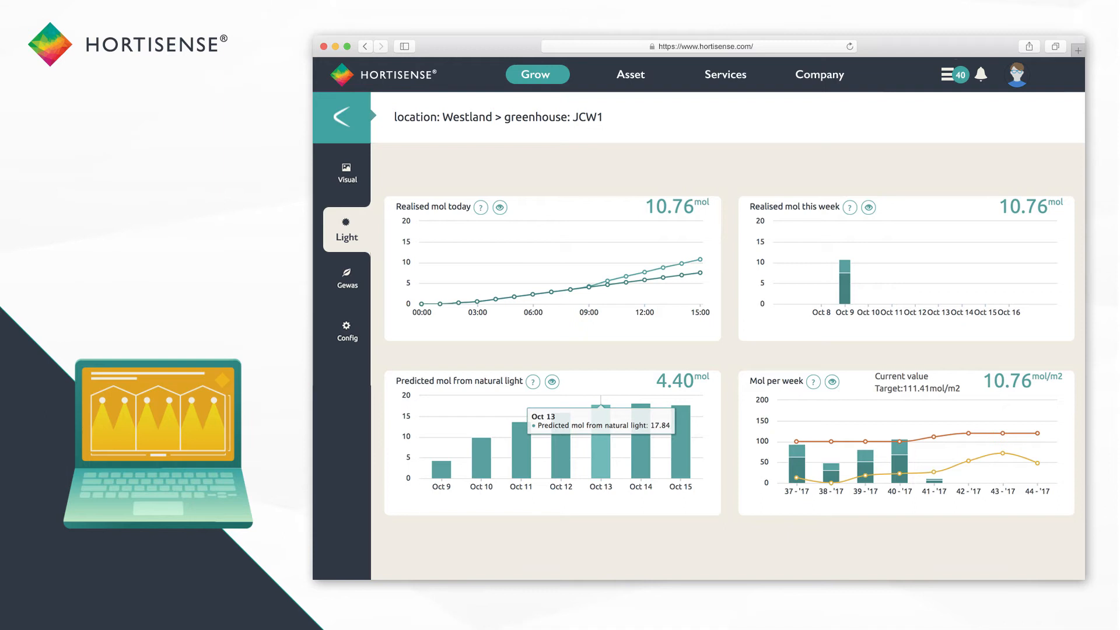
# Show the Asset page for greenhouse JCW1 with distribution board and panel temperature charts
pyautogui.click(631, 75)
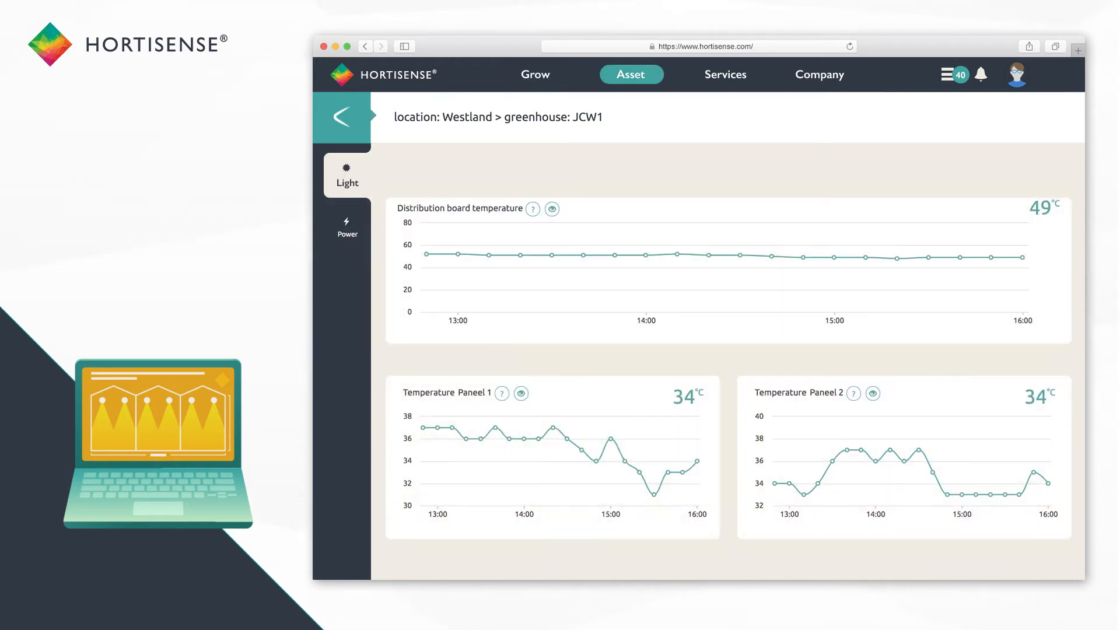